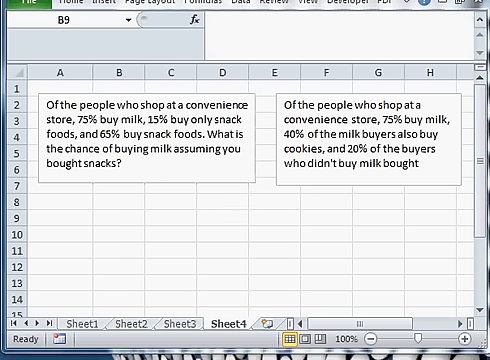
# Type the column headers Milk in B8 and Xmilk in C8
pyautogui.click(116, 202)
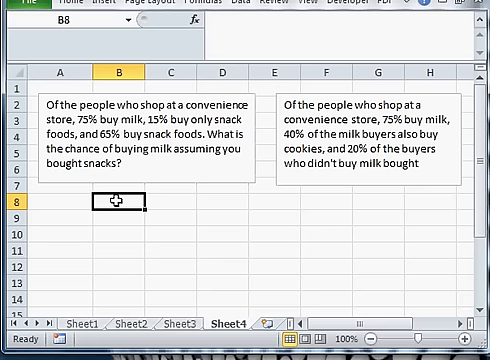
pyautogui.write('Milk')
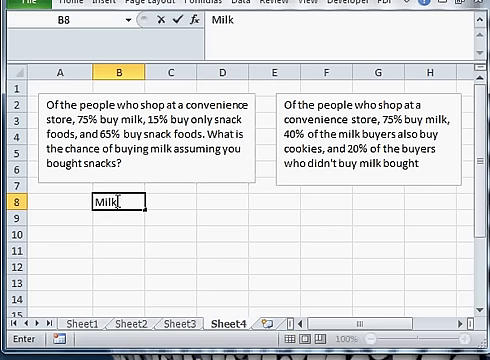
pyautogui.write('XM')
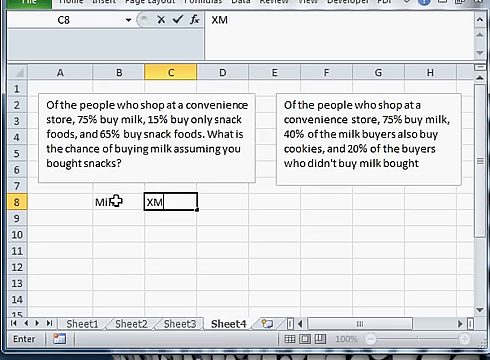
pyautogui.write('ilk')
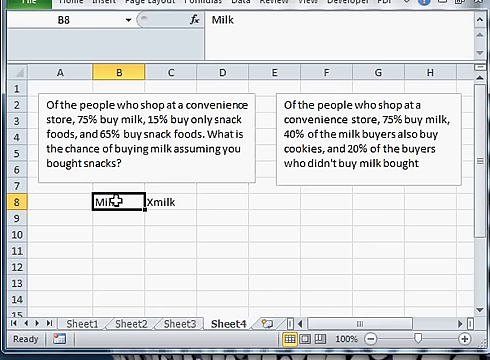
pyautogui.click(165, 201)
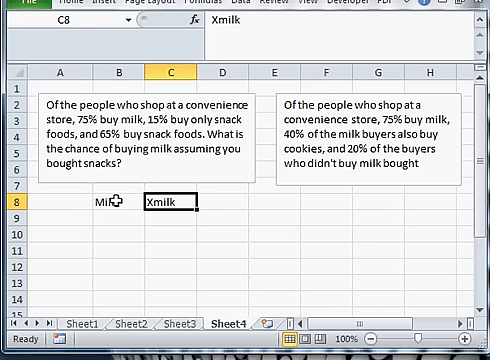
# Enter the grand total 1000 and column totals 750 and 250 in row 11
pyautogui.click(165, 225)
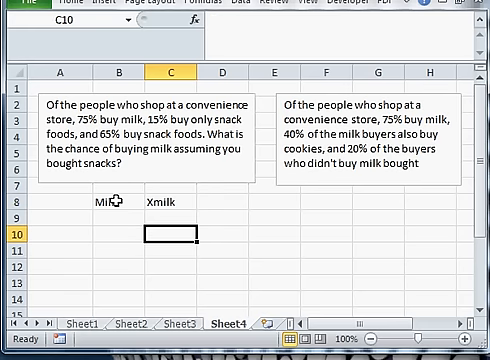
pyautogui.write('1000')
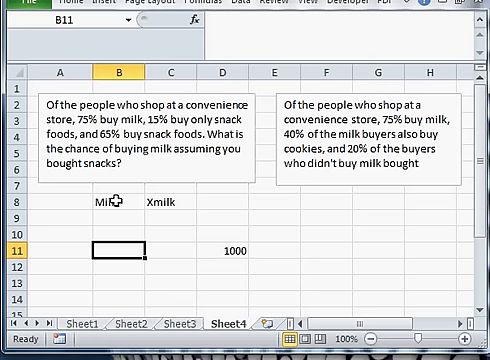
pyautogui.write('750')
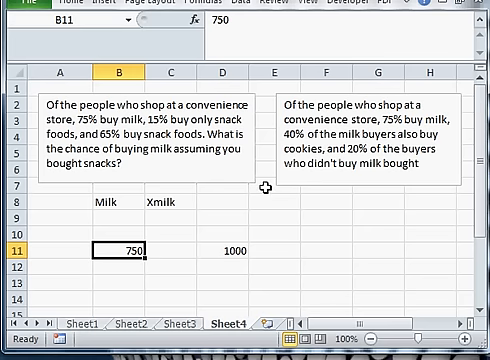
pyautogui.click(172, 249)
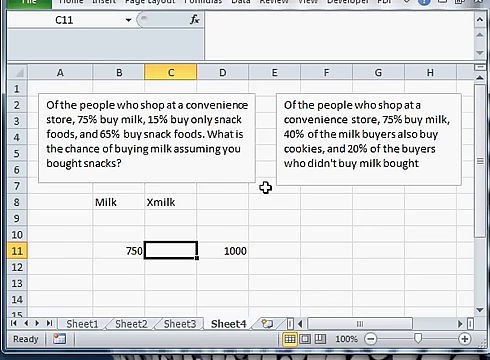
pyautogui.write('250')
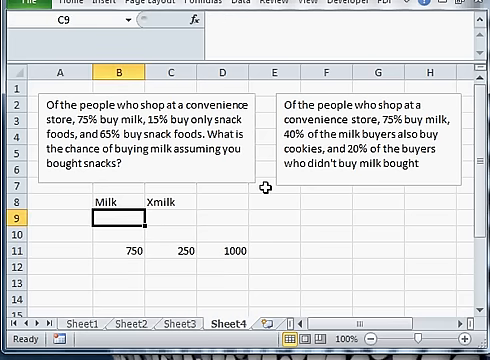
# Label rows 9 and 10 as Snack Food and Xsnack Food
pyautogui.write('Snack Food')
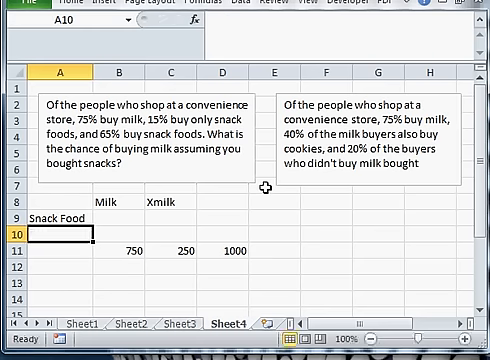
pyautogui.write('X')
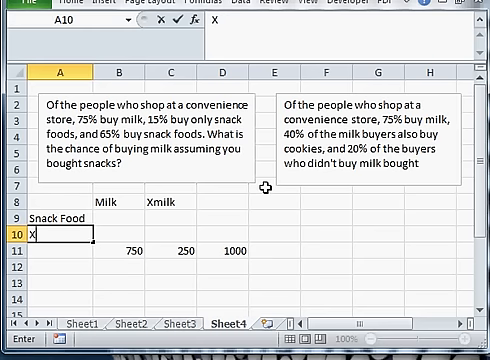
pyautogui.write('Sna')
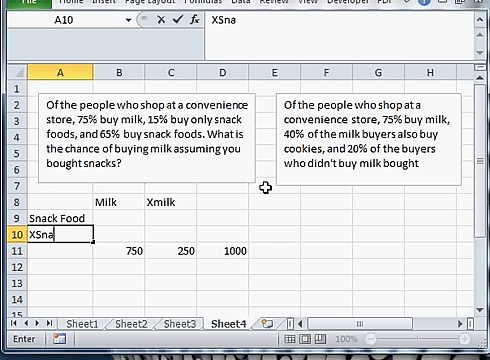
pyautogui.write('snack Food')
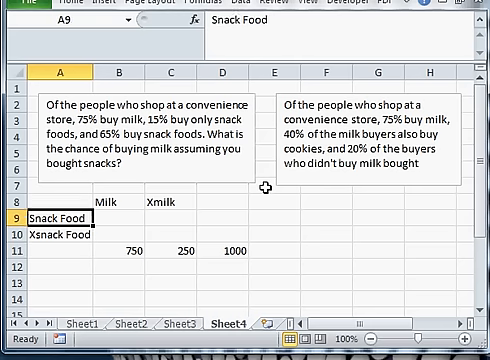
# Enter the Xmilk counts 150 and 100 in the snack rows
pyautogui.click(158, 214)
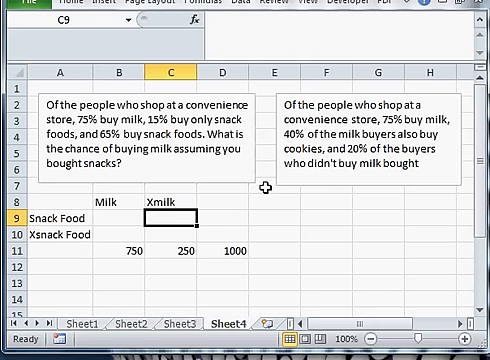
pyautogui.write('10')
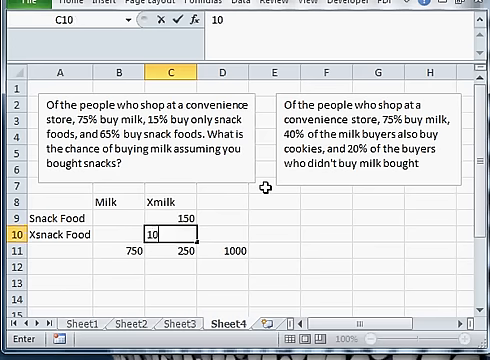
pyautogui.press('Enter')
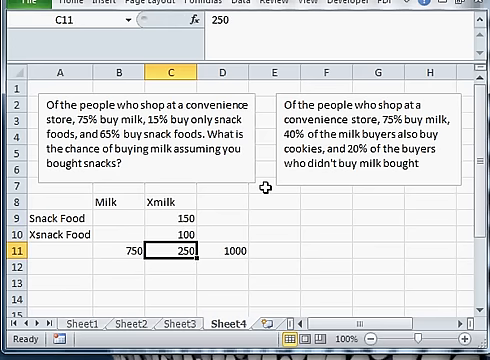
pyautogui.write('100')
pyautogui.click(223, 218)
pyautogui.write('650')
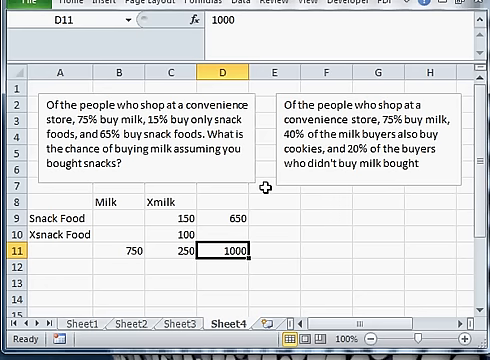
# Enter the 350 non-snack total and 500 milk-and-snack buyers
pyautogui.click(232, 234)
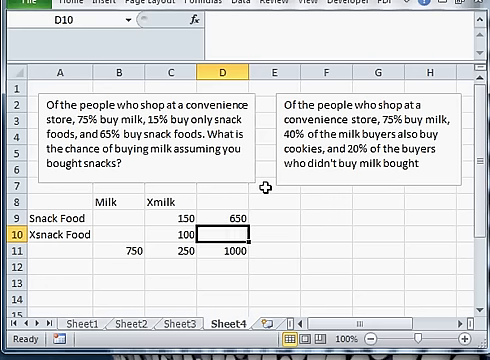
pyautogui.write('350')
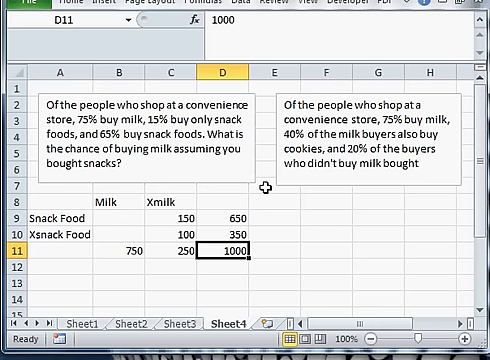
pyautogui.write('50')
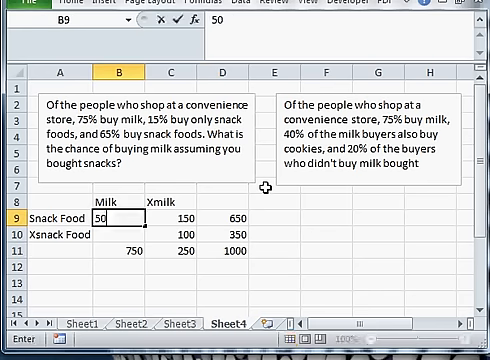
pyautogui.write('500')
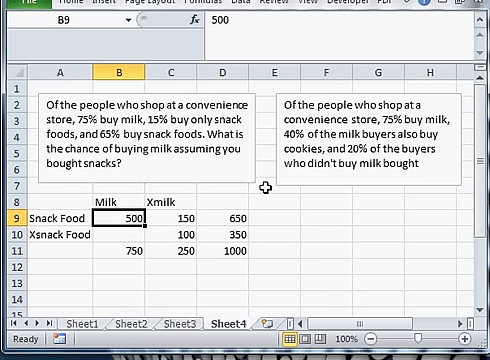
# Select the row totals and count cells to verify the table's figures
pyautogui.click(225, 216)
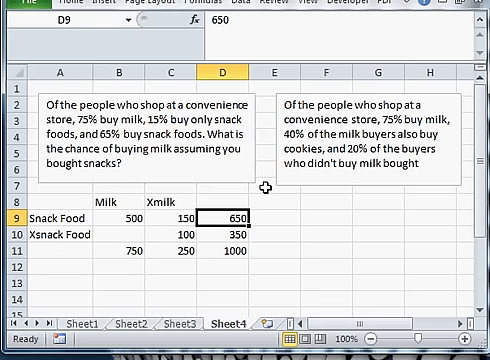
pyautogui.click(166, 216)
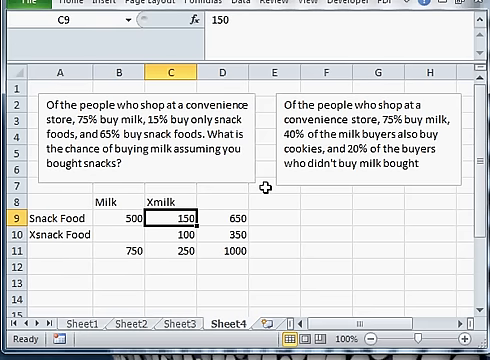
pyautogui.click(167, 231)
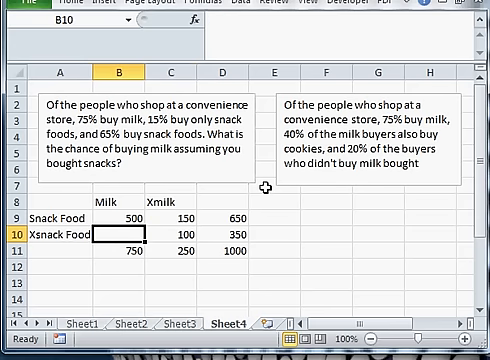
pyautogui.click(210, 229)
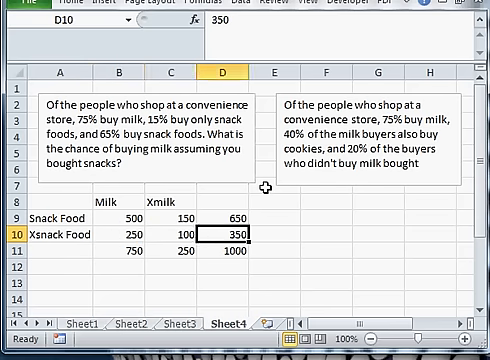
pyautogui.click(119, 230)
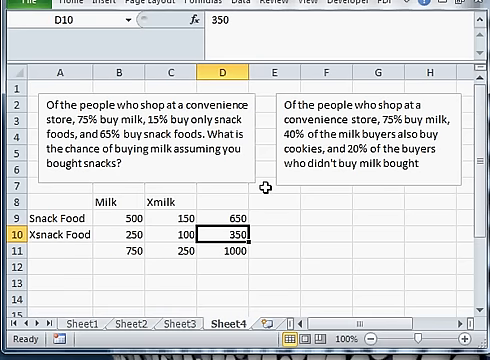
pyautogui.click(123, 229)
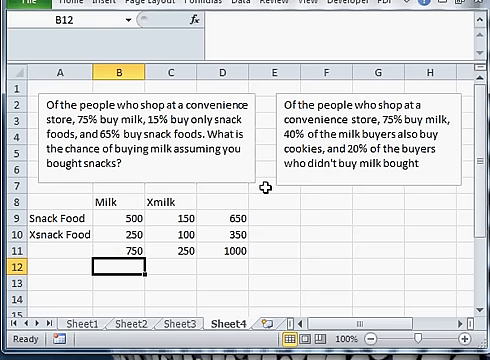
pyautogui.moveTo(101, 210)
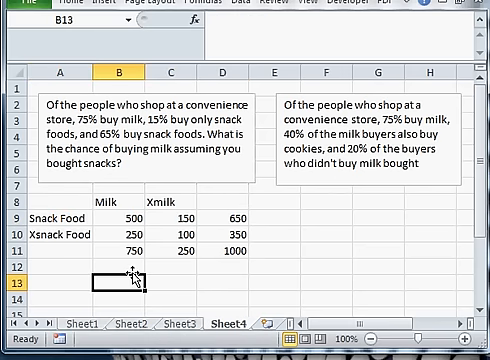
# Build the formula =B9/D9 in B13 for milk given snack food
pyautogui.write('=')
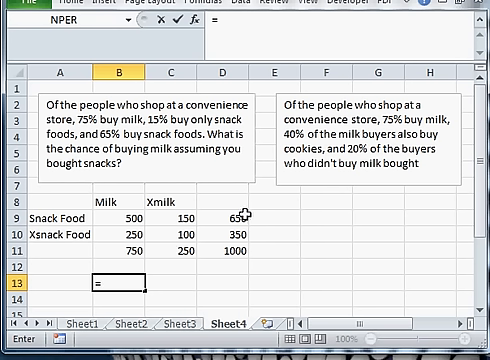
pyautogui.click(118, 211)
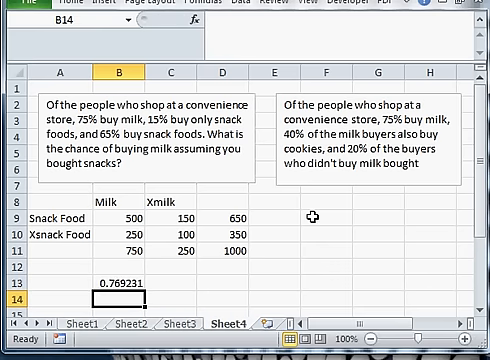
pyautogui.moveTo(393, 310)
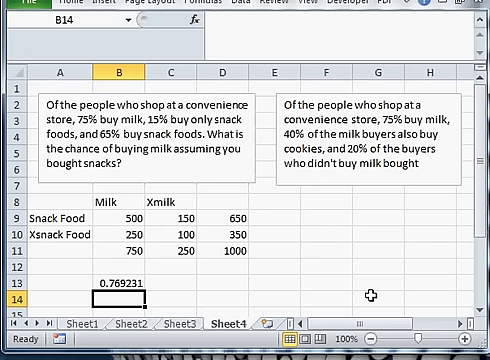
pyautogui.moveTo(50, 296)
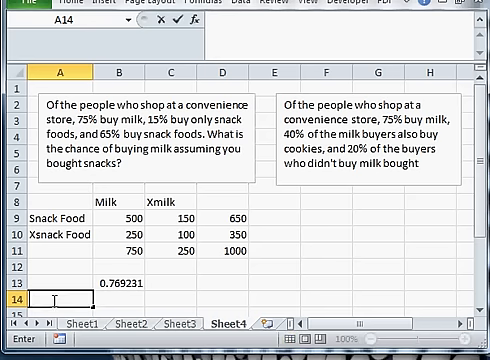
# Type the label 'Snack assuming Milk?' in A12
pyautogui.write('Snack assuming')
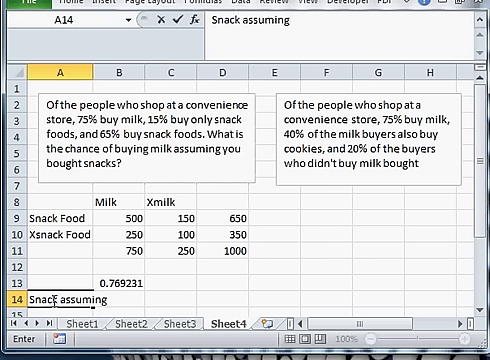
pyautogui.write('Milk?')
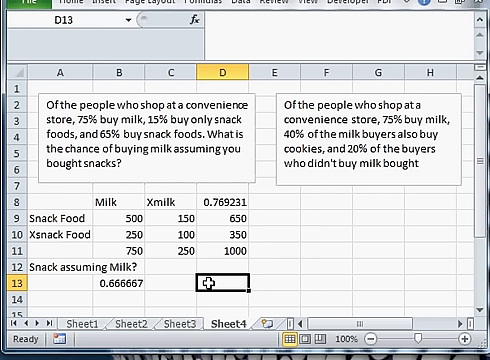
# Enter the second table's totals: 1000 grand total, then 750 and 250
pyautogui.click(332, 195)
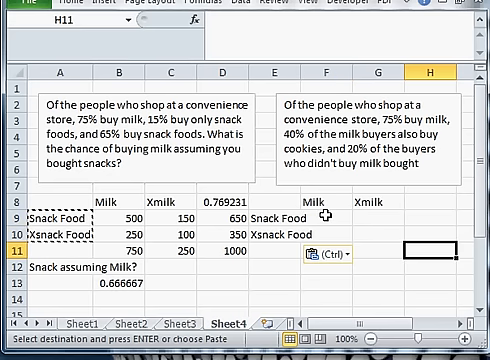
pyautogui.press('Enter')
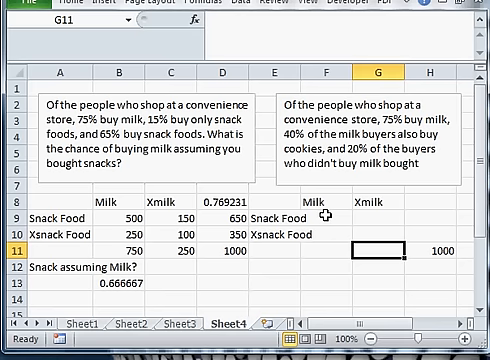
pyautogui.write('750')
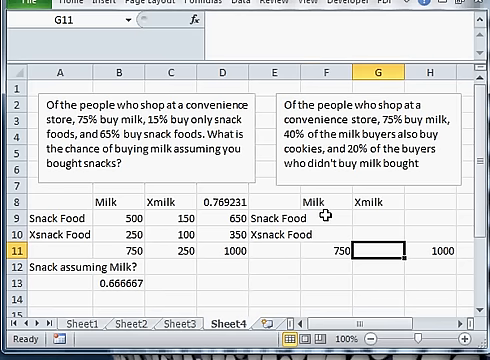
pyautogui.write('250')
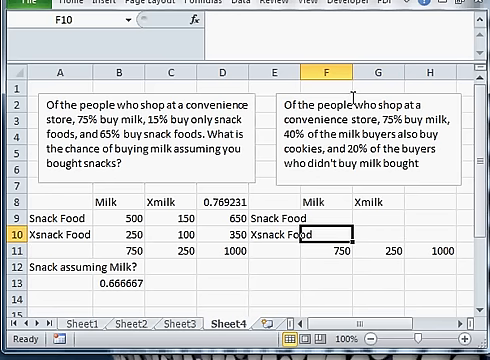
# Fill the second table's Milk column with =0.40*F11 (300) and =F11-F9 (450)
pyautogui.click(327, 199)
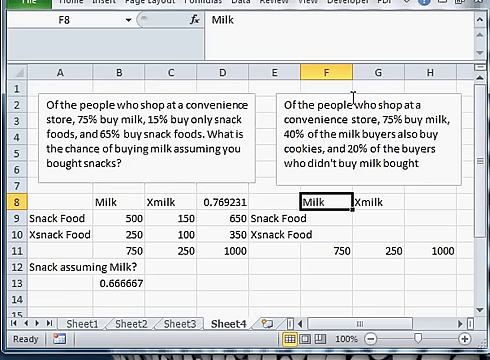
pyautogui.click(335, 208)
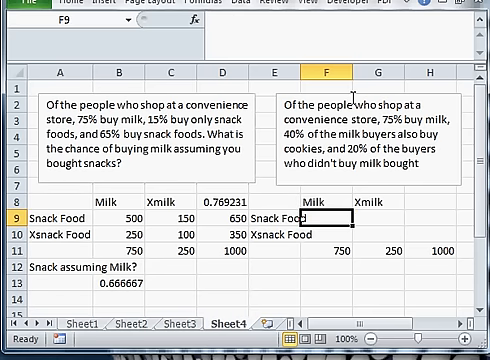
pyautogui.write('=0.40')
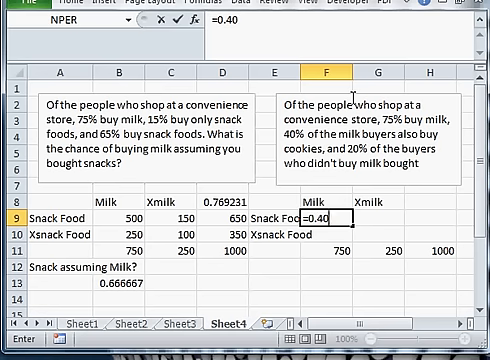
pyautogui.click(330, 245)
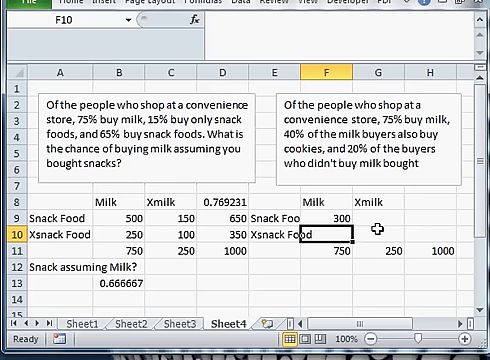
pyautogui.write('=F11-')
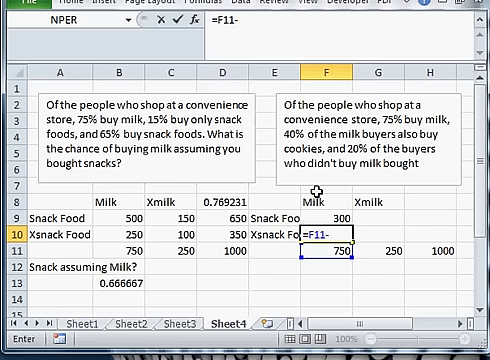
pyautogui.press('Enter')
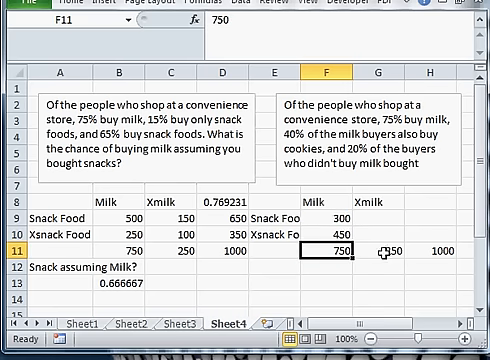
pyautogui.moveTo(418, 155)
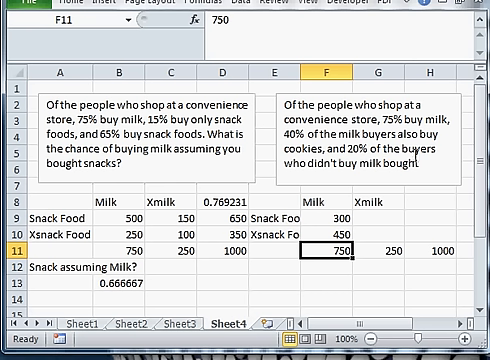
pyautogui.moveTo(417, 200)
pyautogui.write(' snacks anyway.')
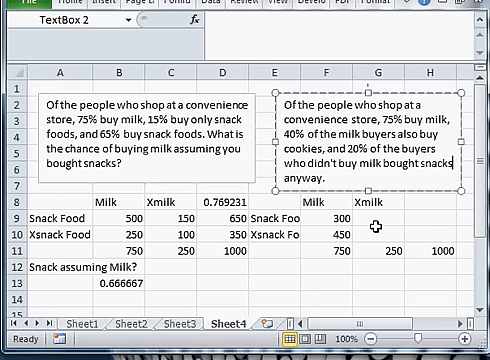
# Enter Xmilk formulas =G11*0.2 and =G11-G9, and row total =F9+G9
pyautogui.click(375, 232)
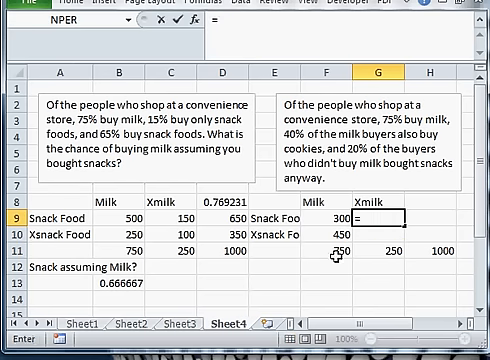
pyautogui.write('=G110.2')
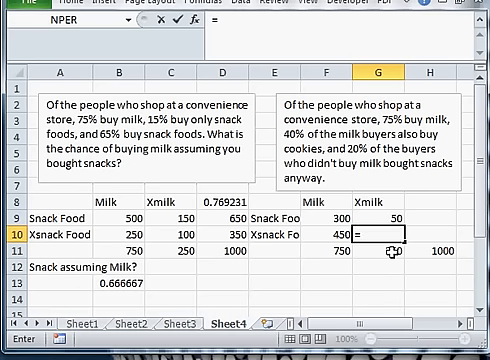
pyautogui.write('=G11-G9')
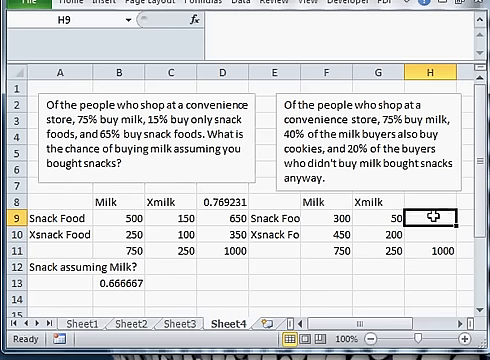
pyautogui.write('=F9+')
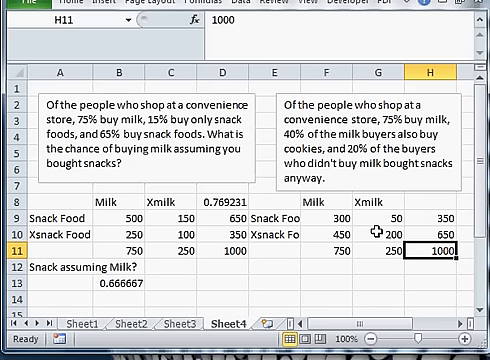
pyautogui.moveTo(432, 218)
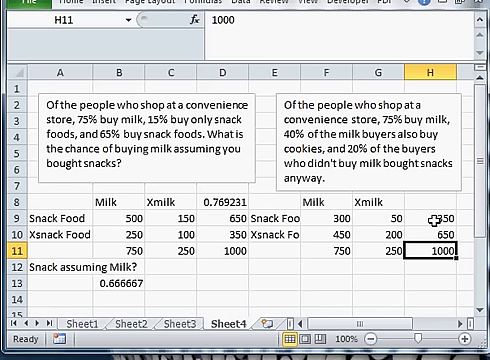
pyautogui.click(432, 217)
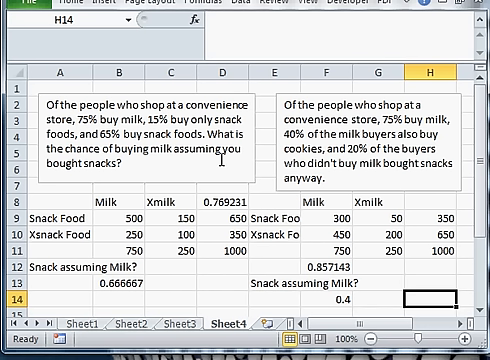
pyautogui.moveTo(348, 262)
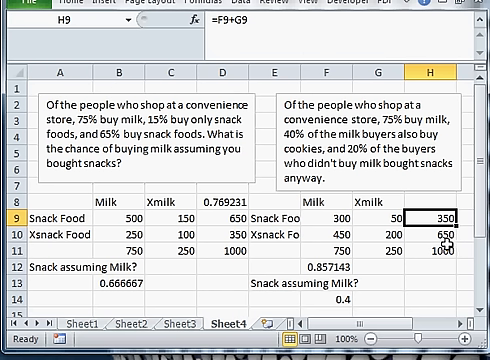
pyautogui.moveTo(430, 232)
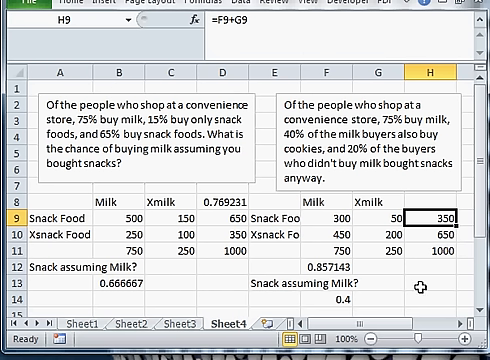
pyautogui.moveTo(405, 278)
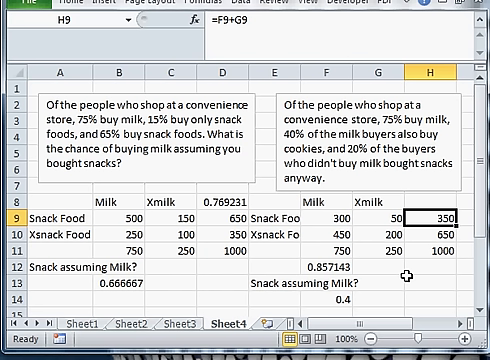